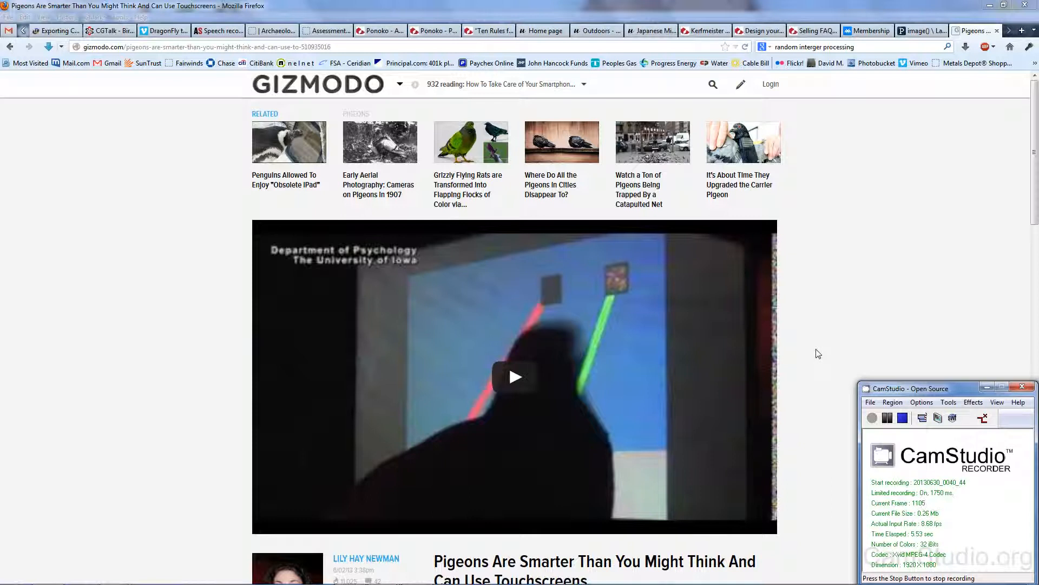
mouse_move(824, 303)
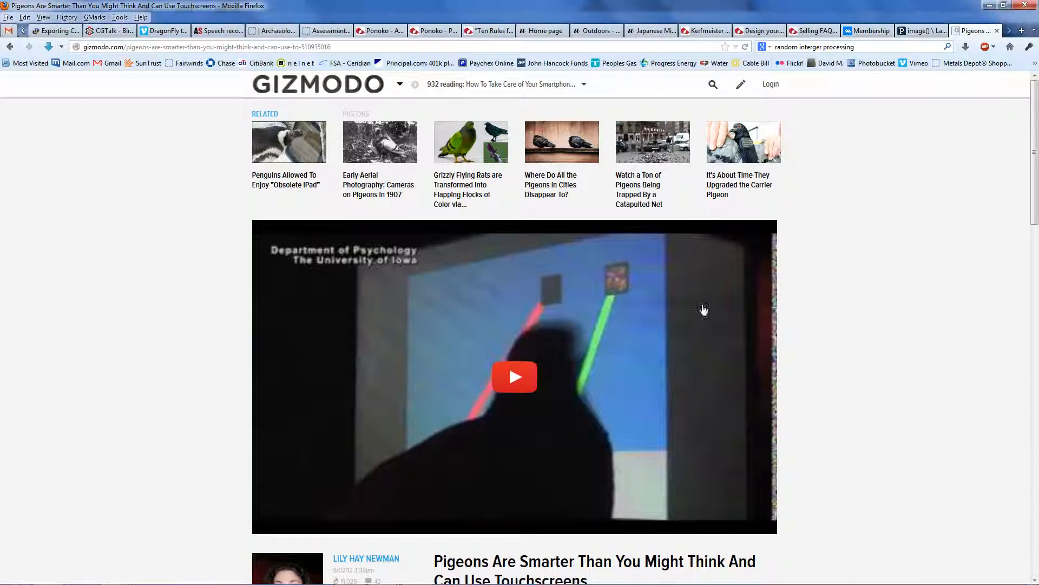
mouse_move(515, 377)
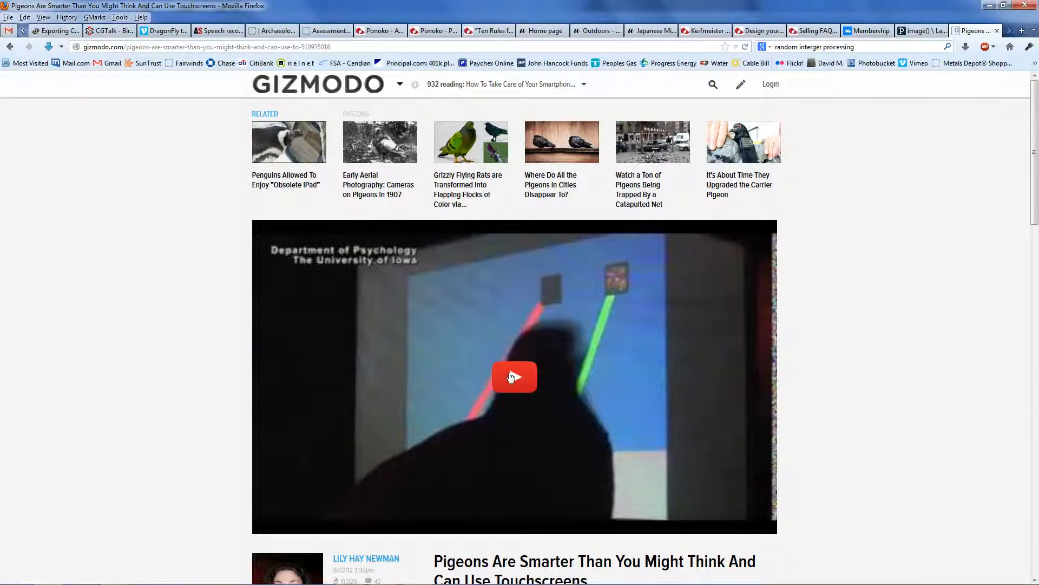
Play the Gizmodo pigeon touchscreen video and pause it around 0:20
click(514, 376)
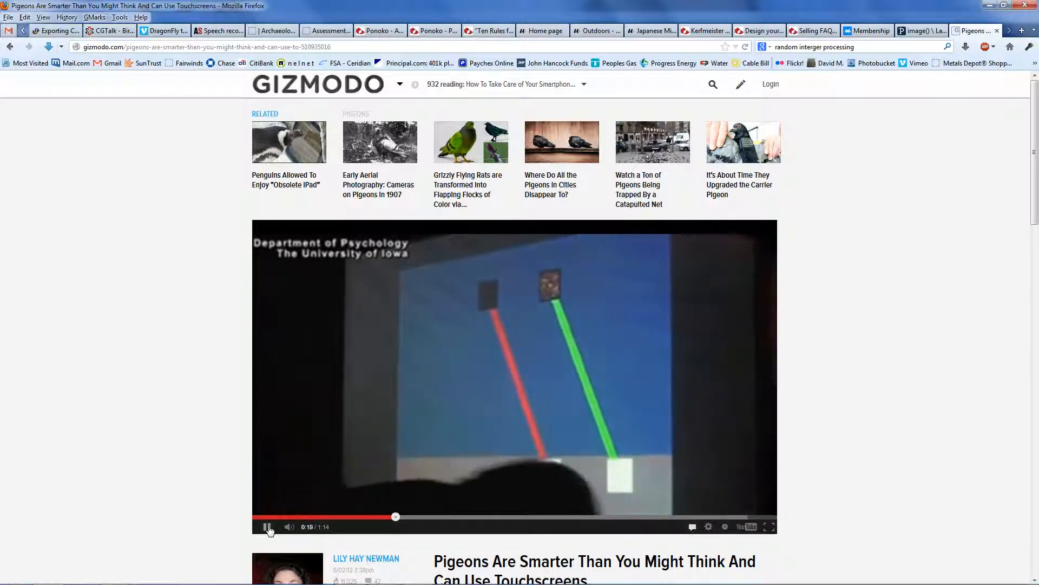
click(266, 526)
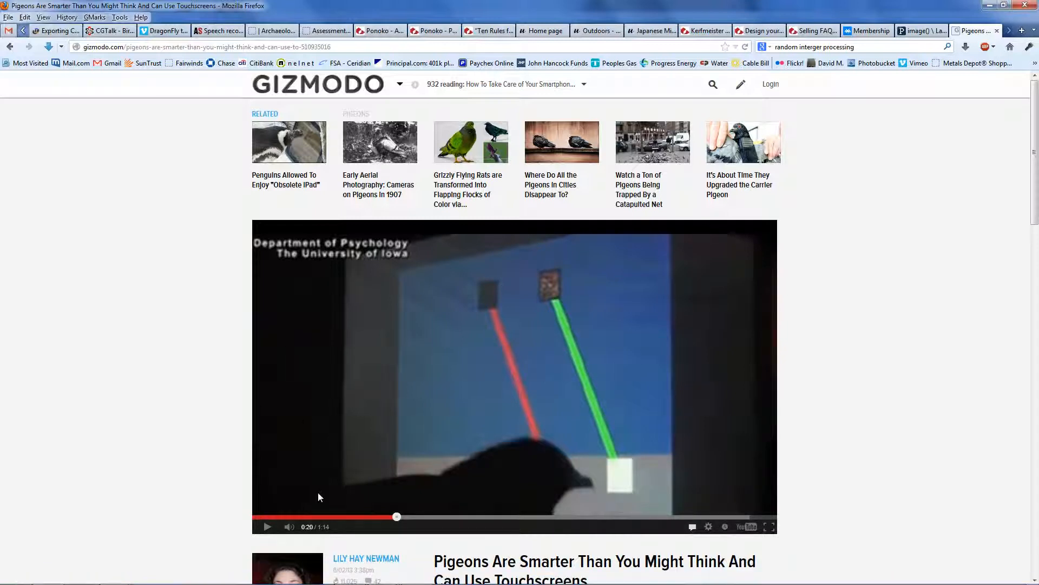
mouse_move(121, 396)
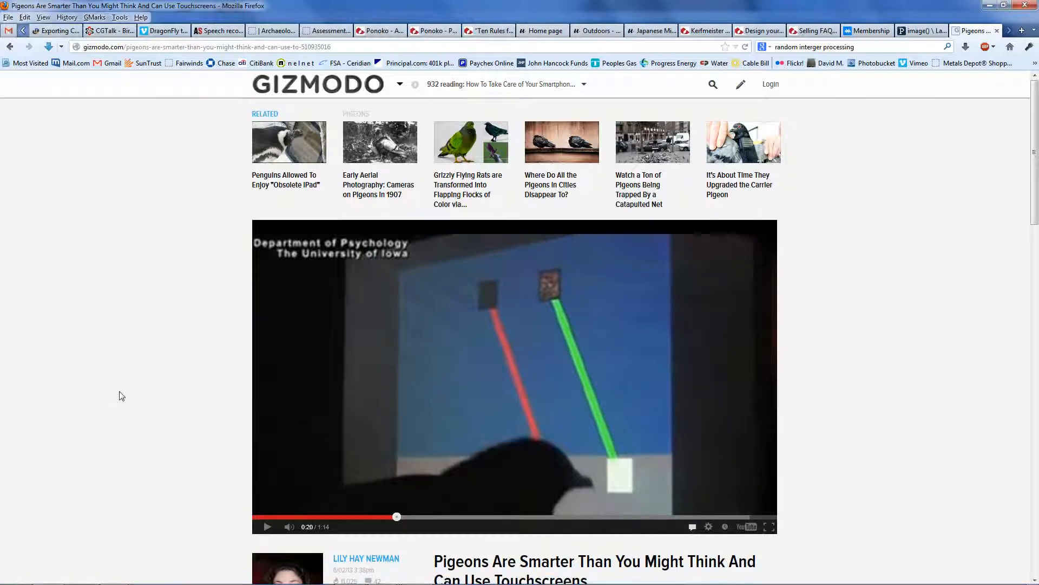
mouse_move(133, 390)
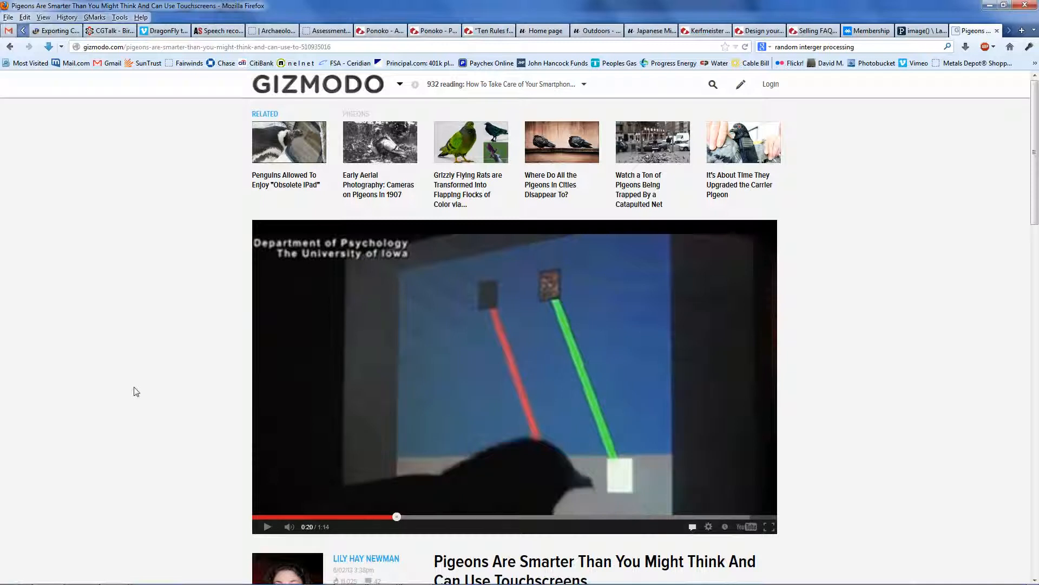
mouse_move(168, 460)
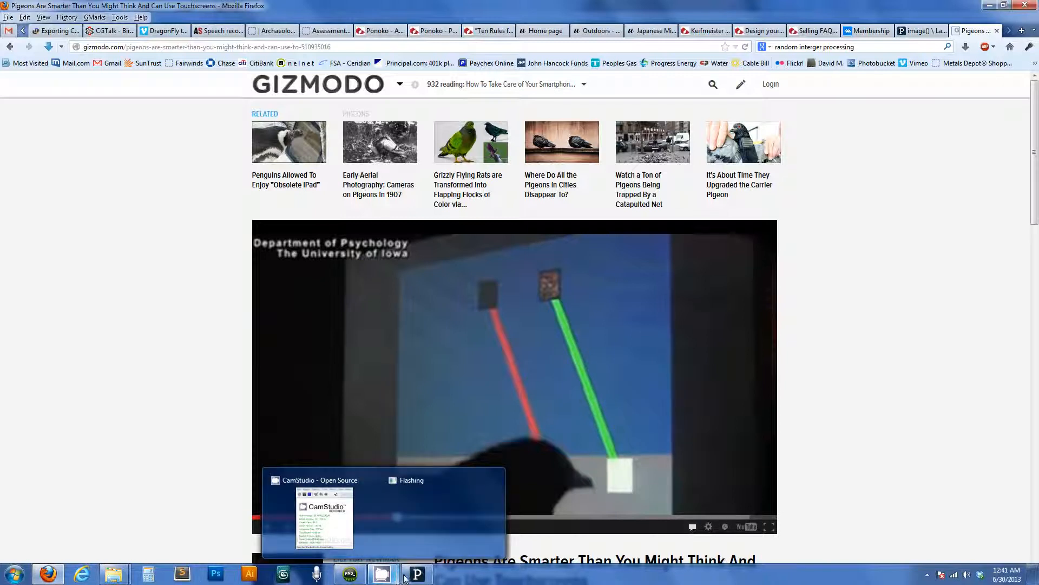
Bring the Parrot_App sketch window in Processing 2.0 to the front from the taskbar
click(416, 573)
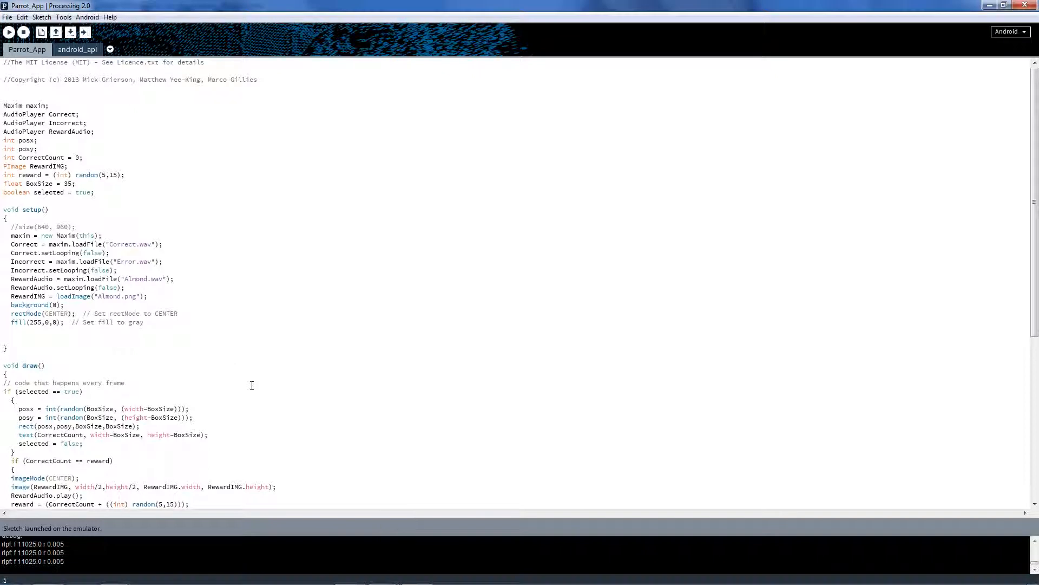
click(4, 62)
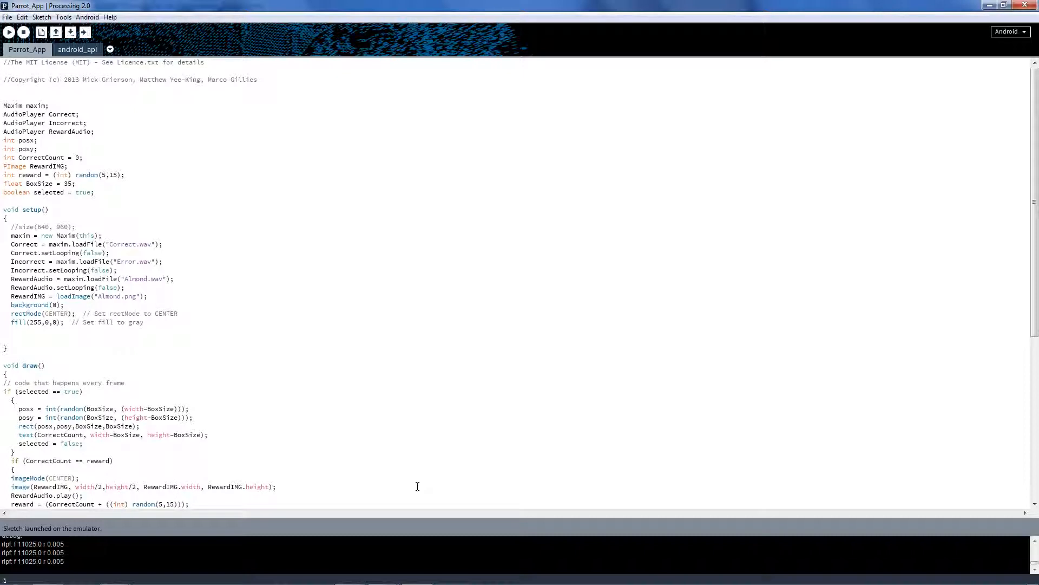
mouse_move(413, 424)
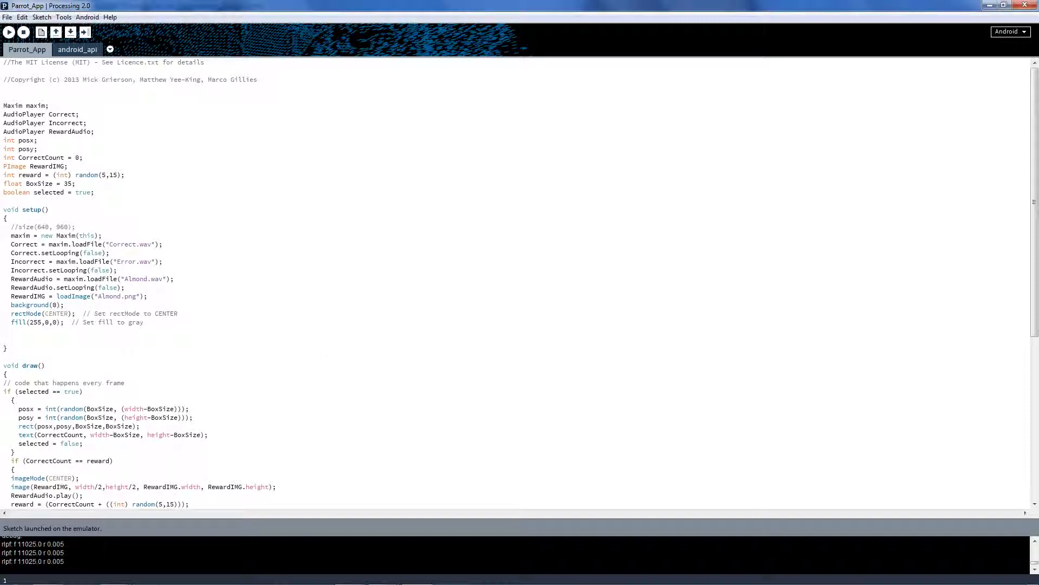
mouse_move(381, 573)
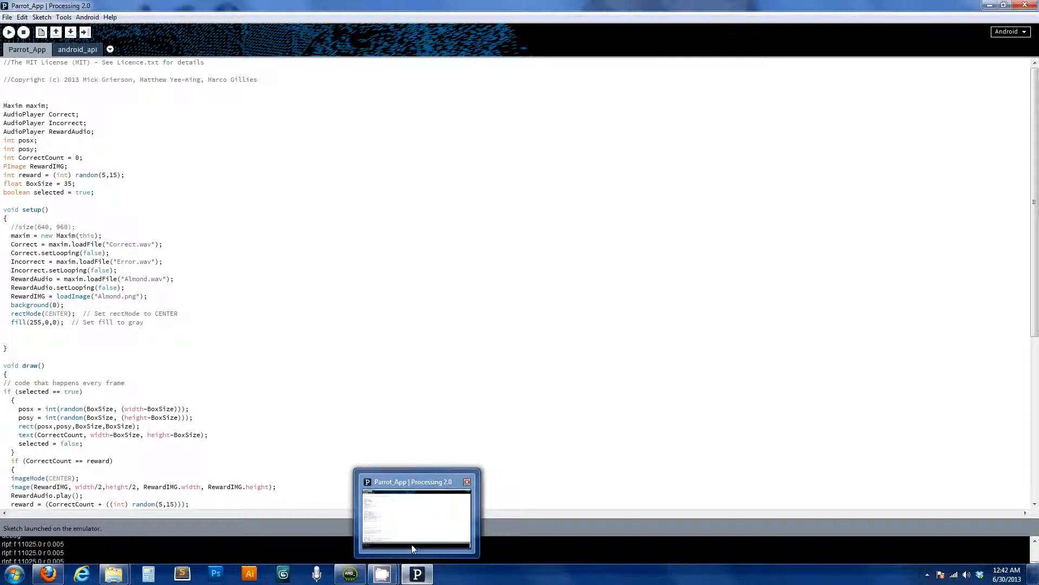
mouse_move(349, 572)
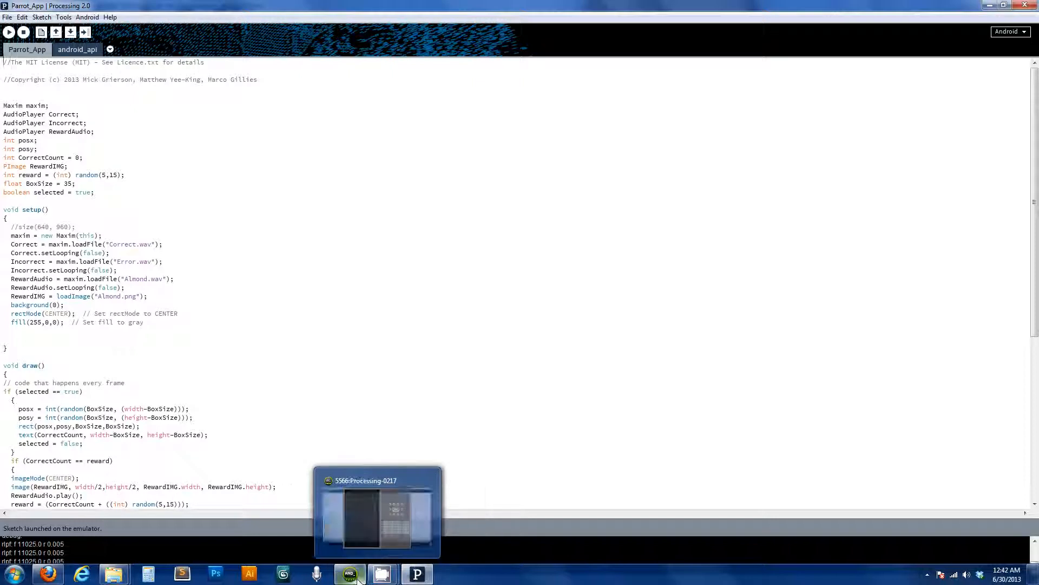
Bring up the Android emulator running the Parrot_App red-square sketch
click(378, 510)
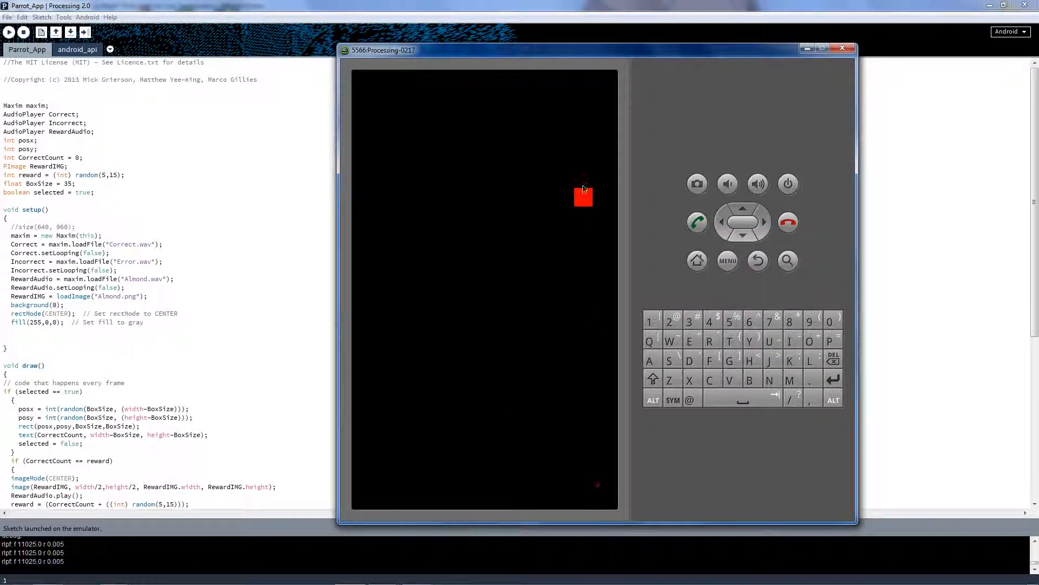
mouse_move(588, 197)
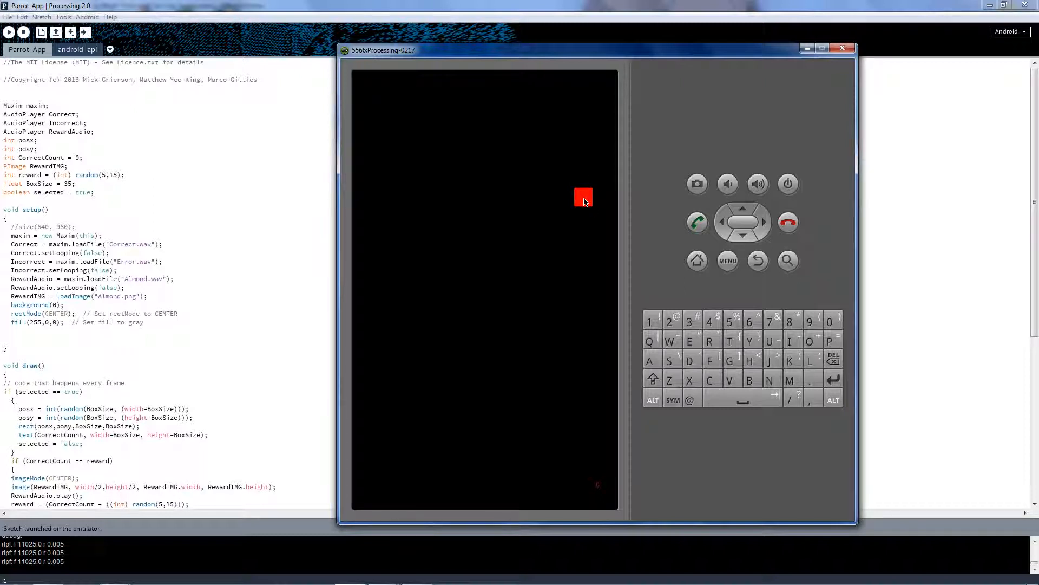
mouse_move(580, 211)
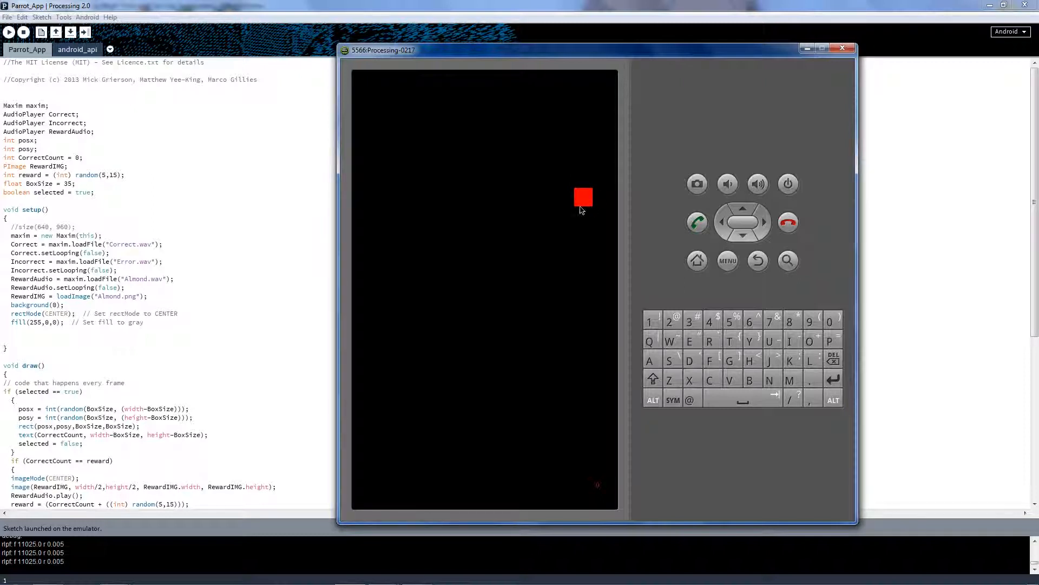
mouse_move(469, 159)
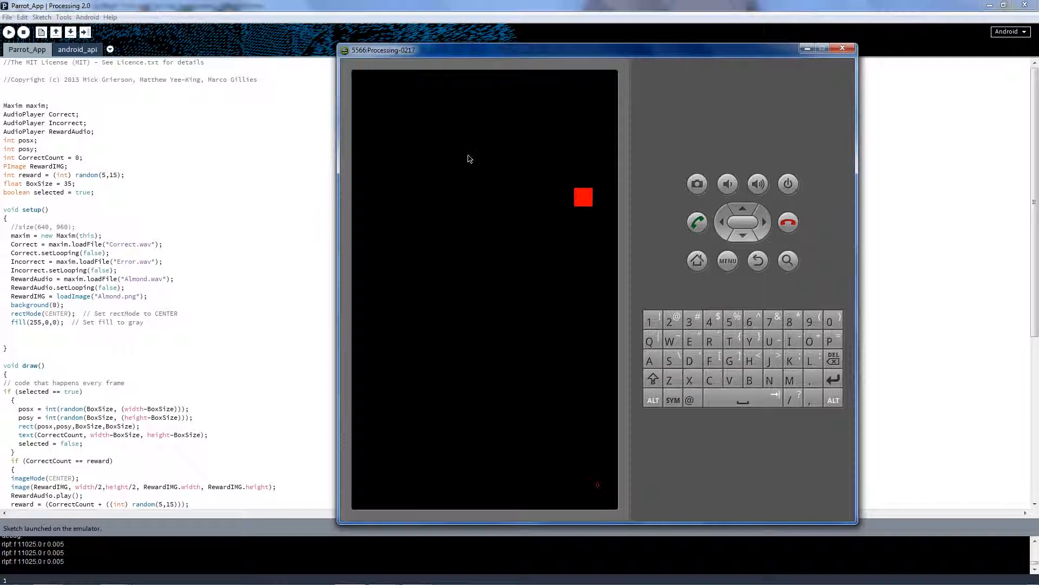
mouse_move(590, 243)
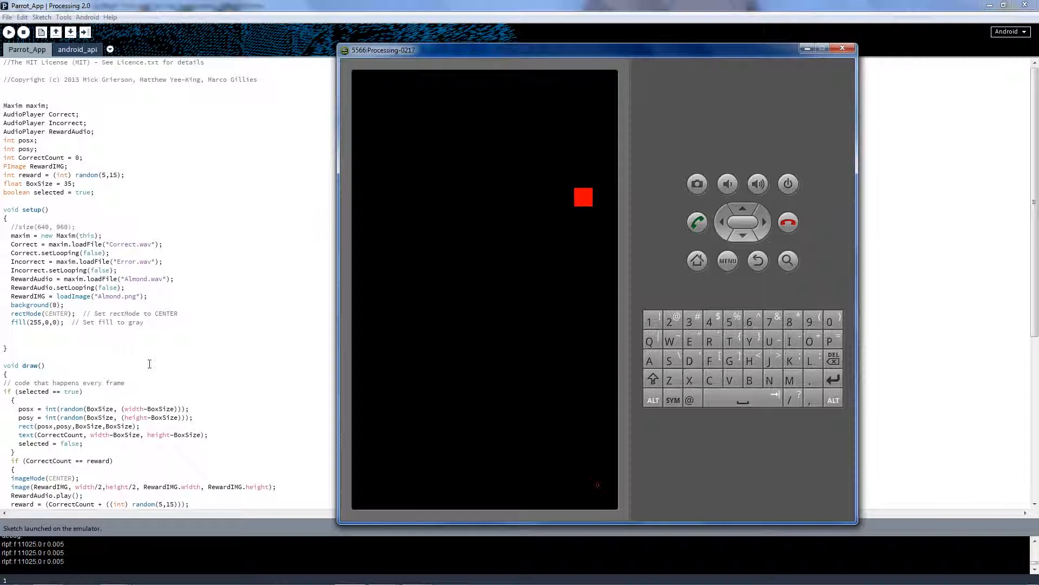
mouse_move(482, 242)
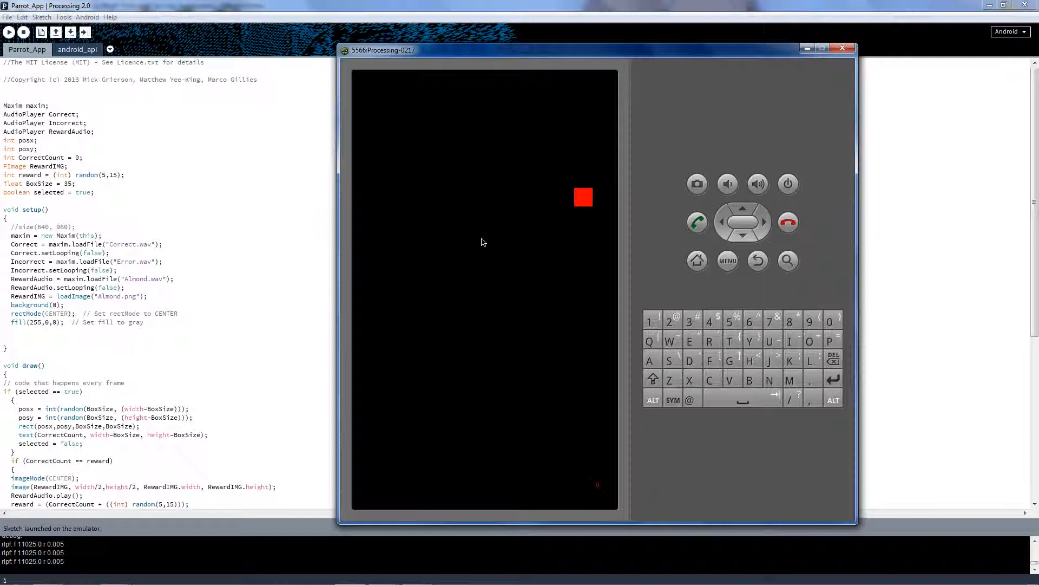
mouse_move(628, 212)
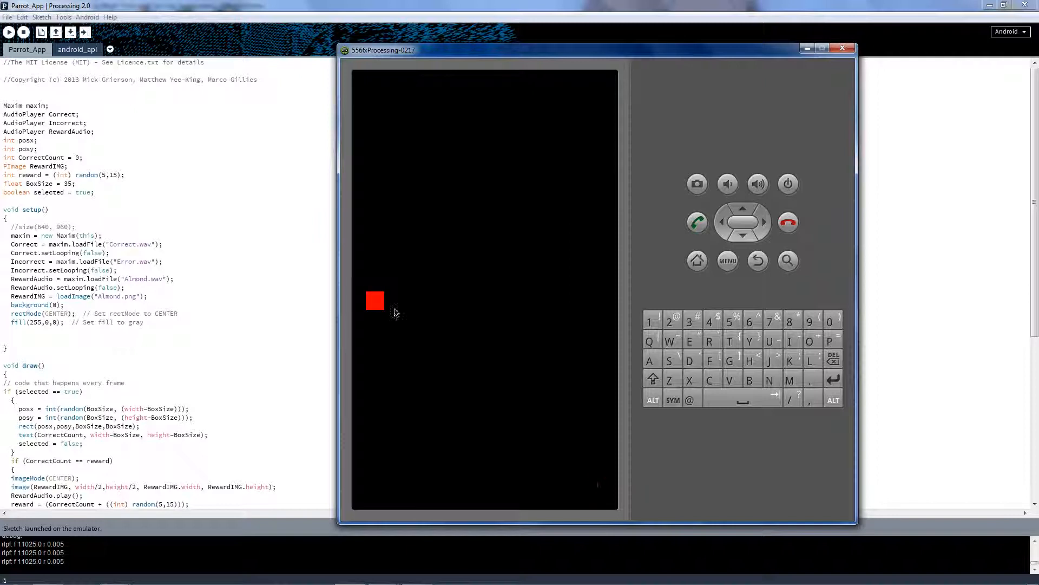
mouse_move(390, 310)
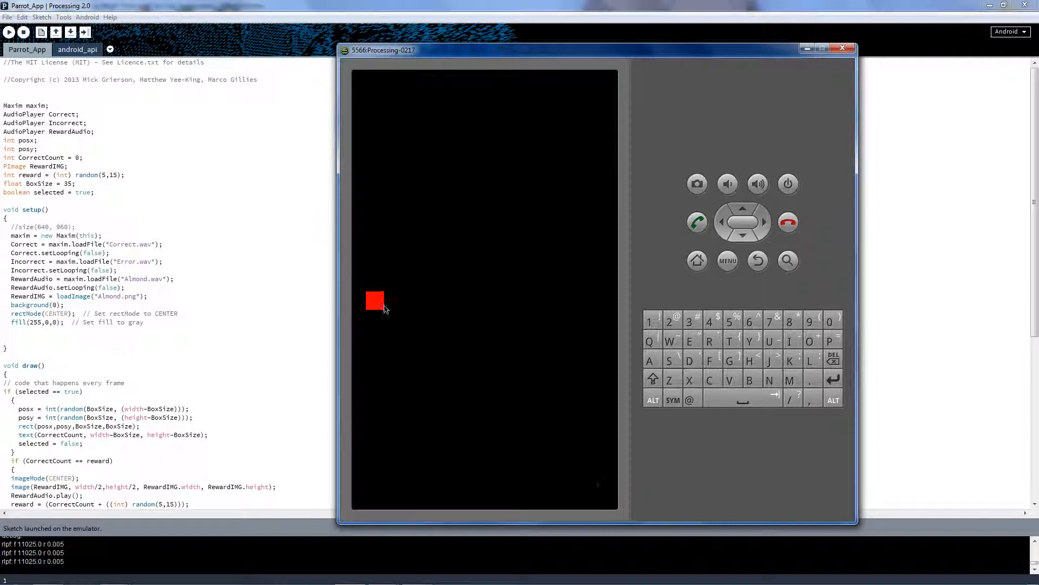
mouse_move(604, 499)
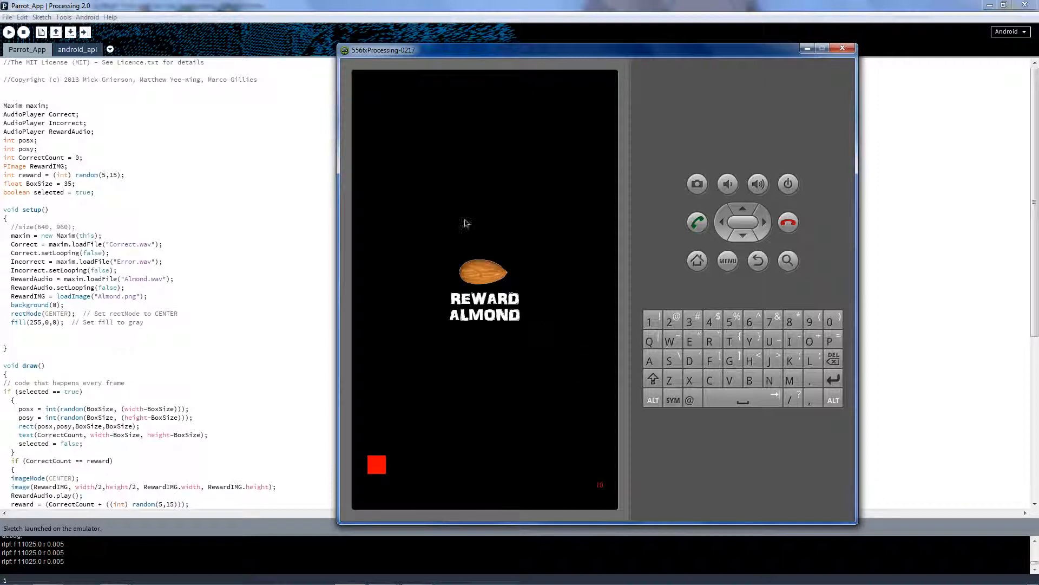
mouse_move(477, 331)
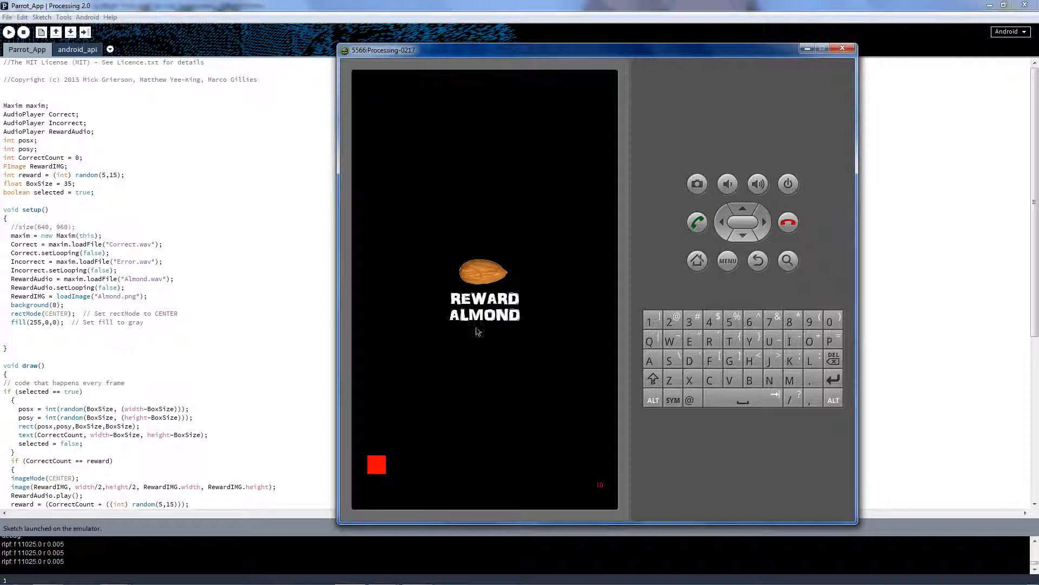
mouse_move(540, 250)
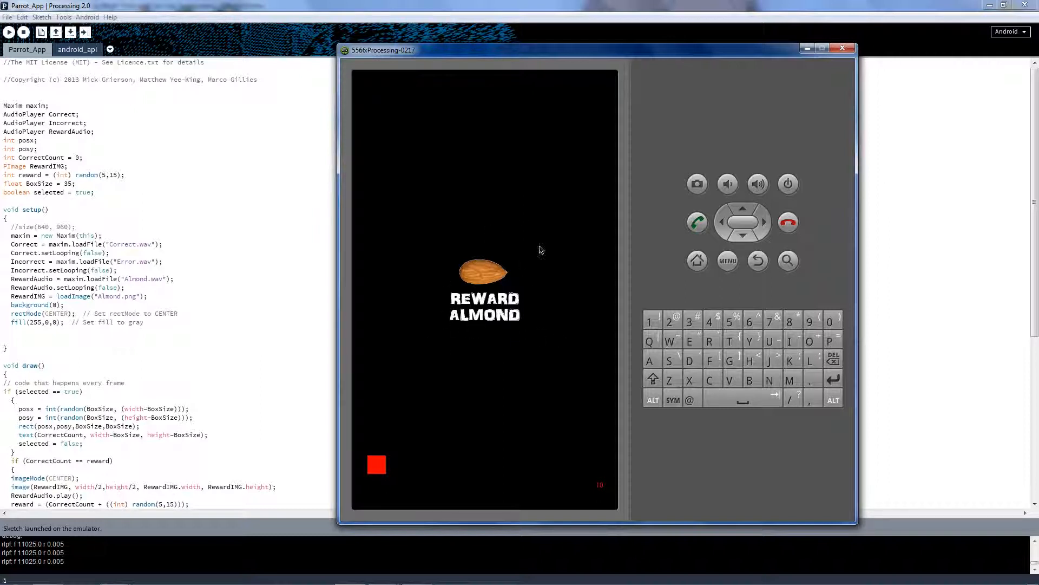
mouse_move(446, 238)
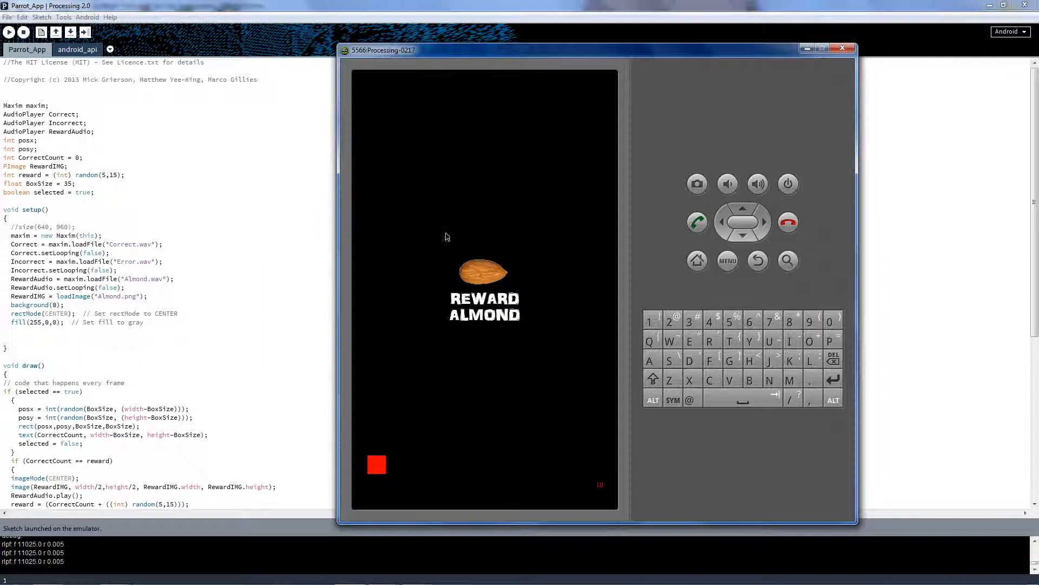
mouse_move(529, 348)
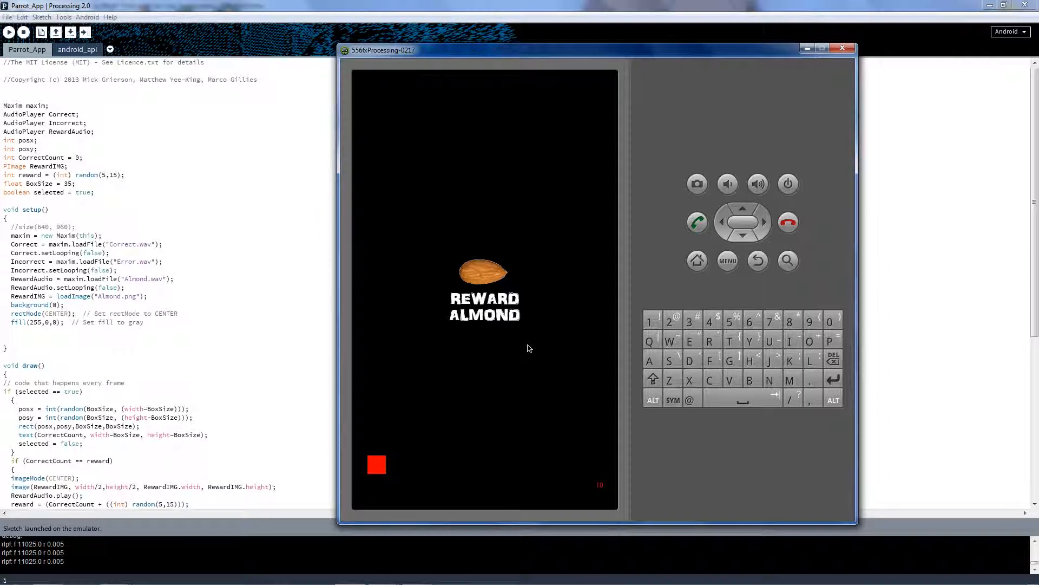
mouse_move(533, 345)
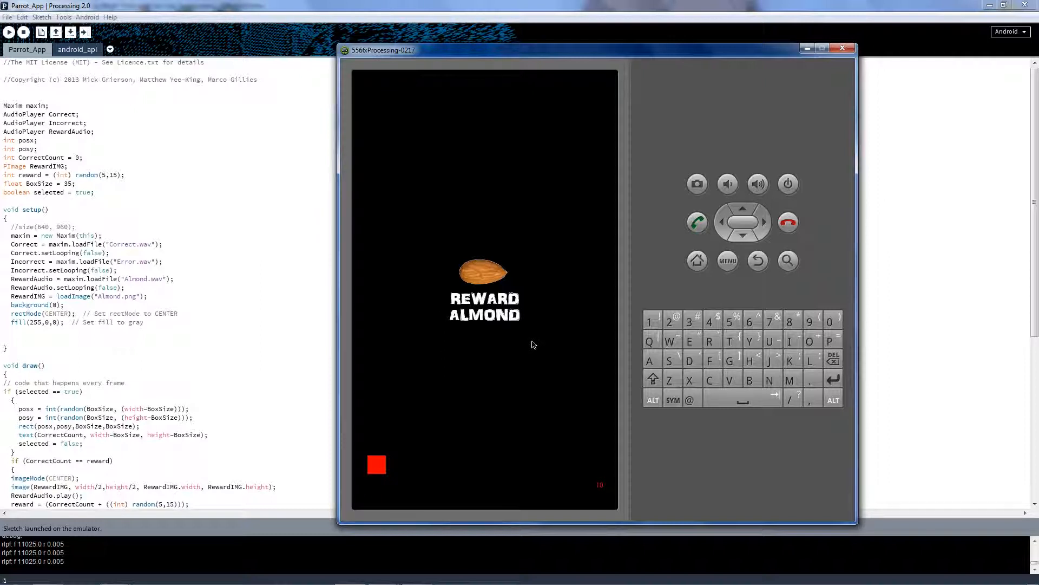
mouse_move(523, 259)
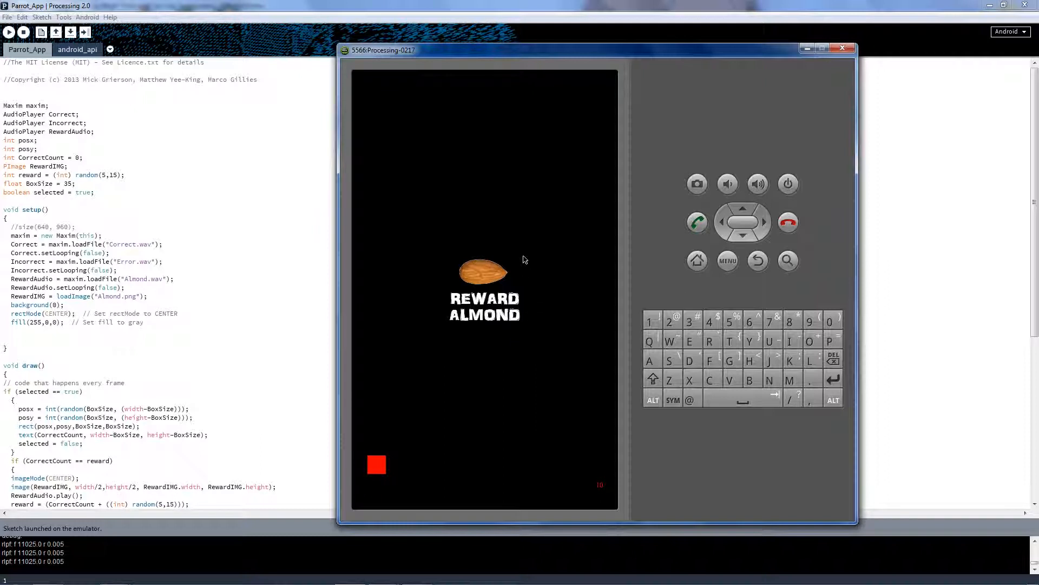
mouse_move(521, 371)
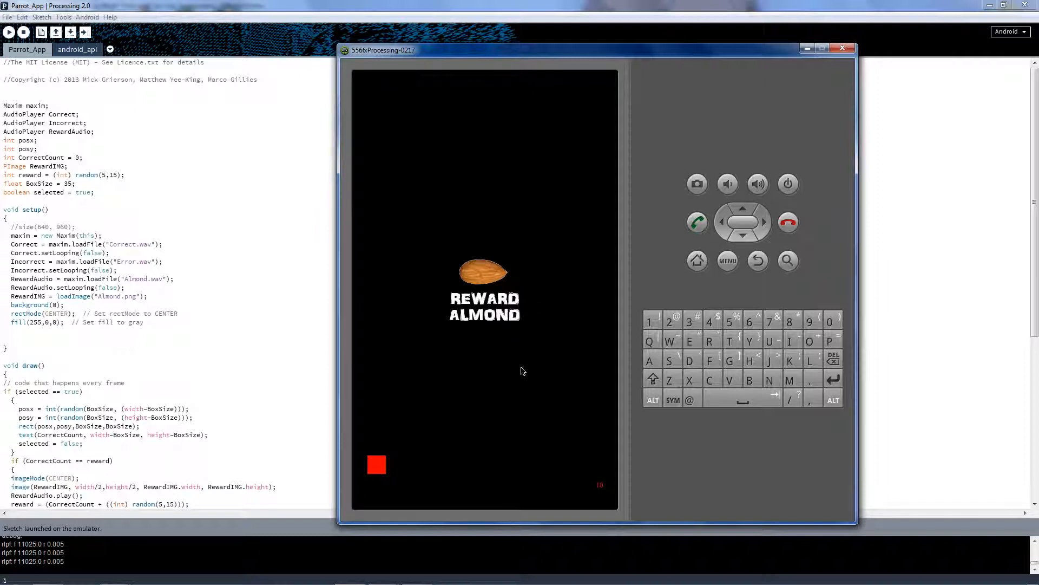
mouse_move(466, 335)
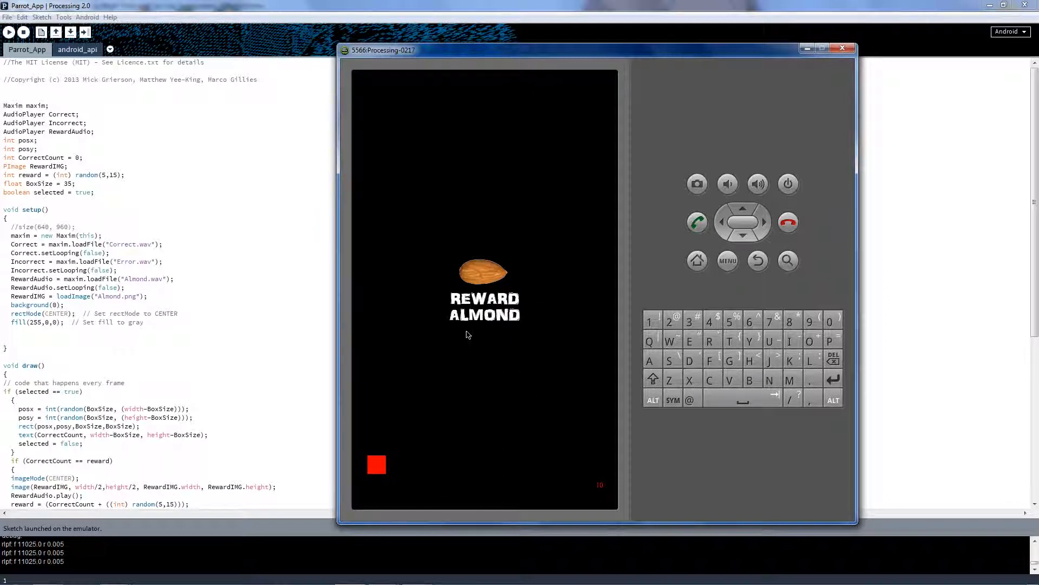
mouse_move(473, 337)
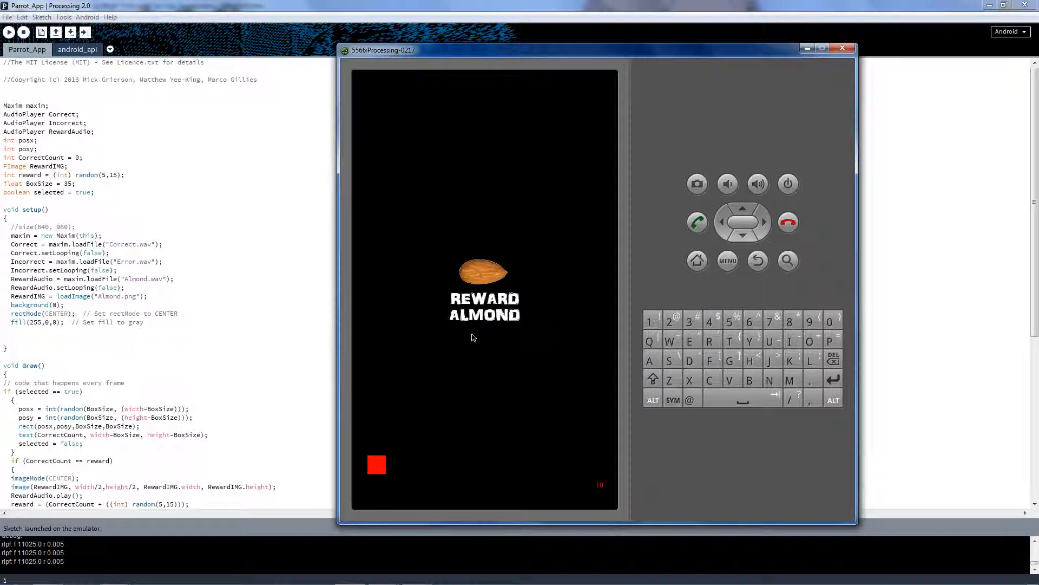
mouse_move(474, 347)
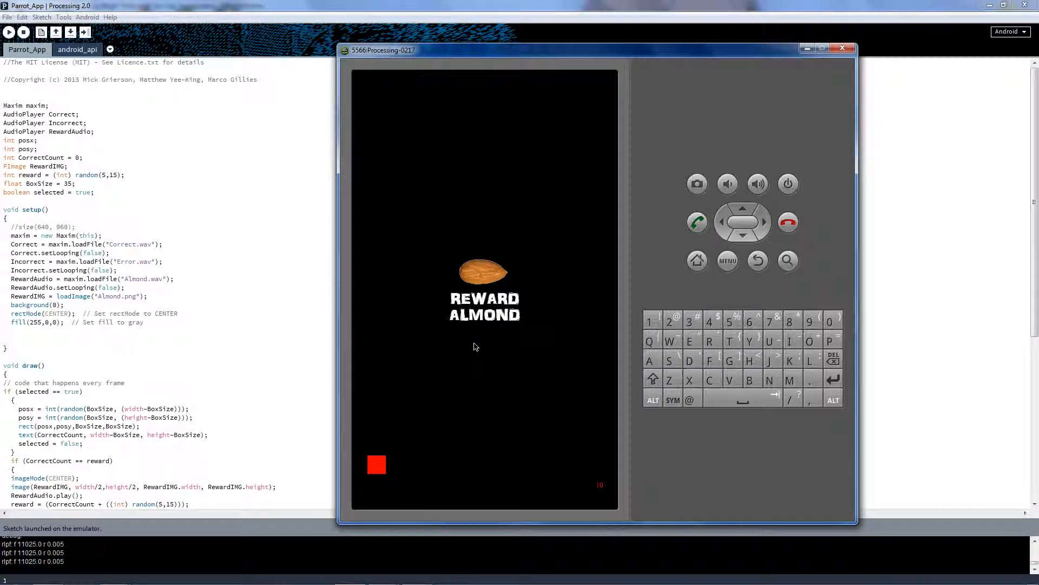
mouse_move(555, 463)
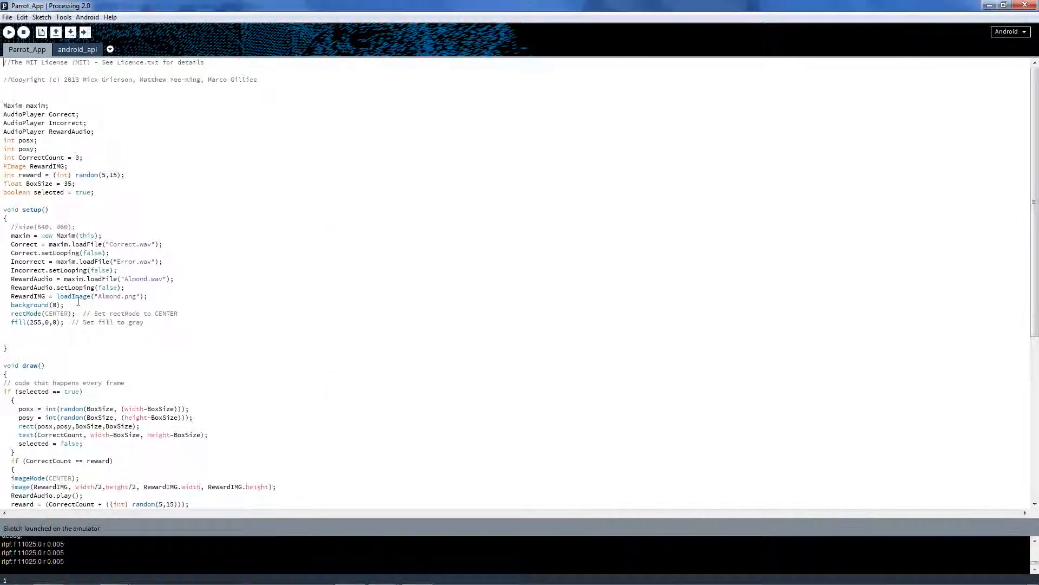
Highlight the random reward increment in draw(), then switch to the other taskbar window
scroll(down, 3)
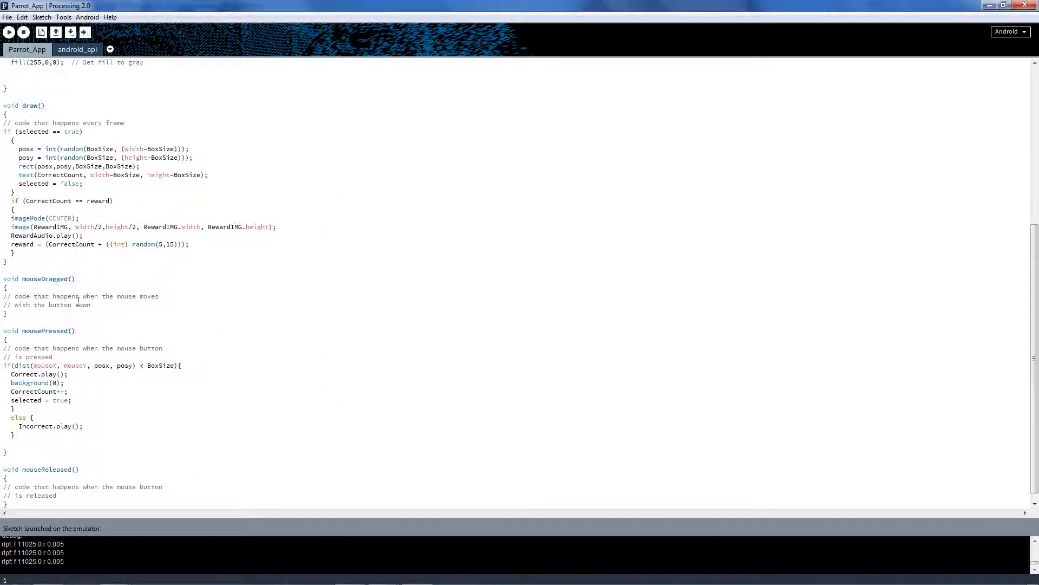
scroll(up, 3)
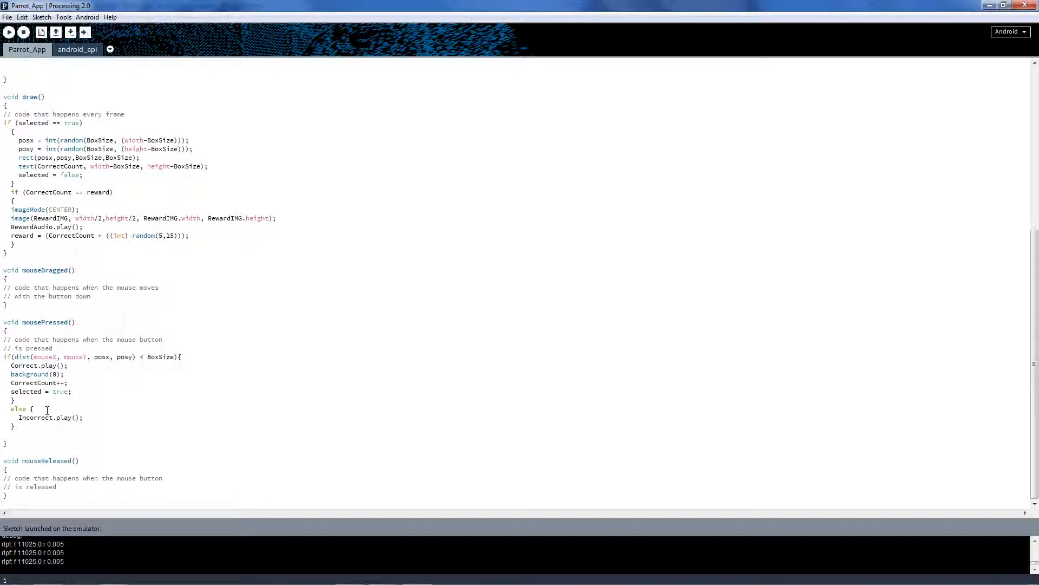
mouse_move(110, 306)
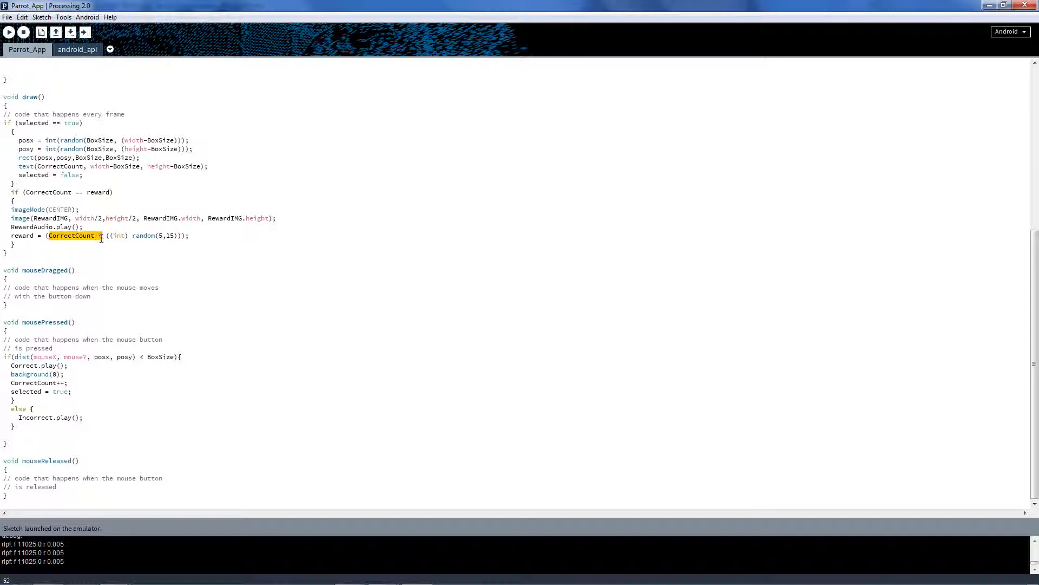
drag(100, 236, 189, 235)
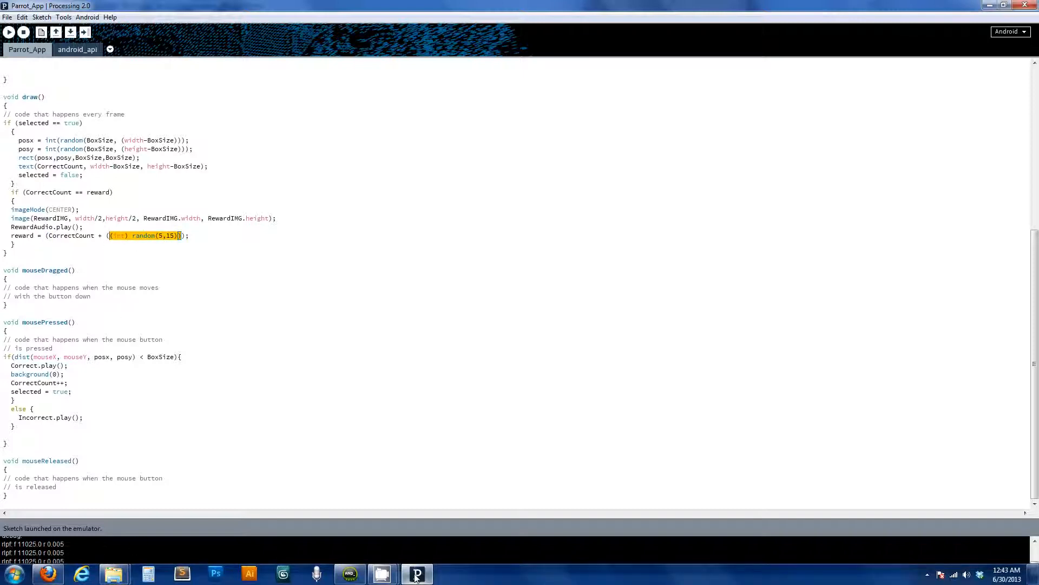
mouse_move(381, 574)
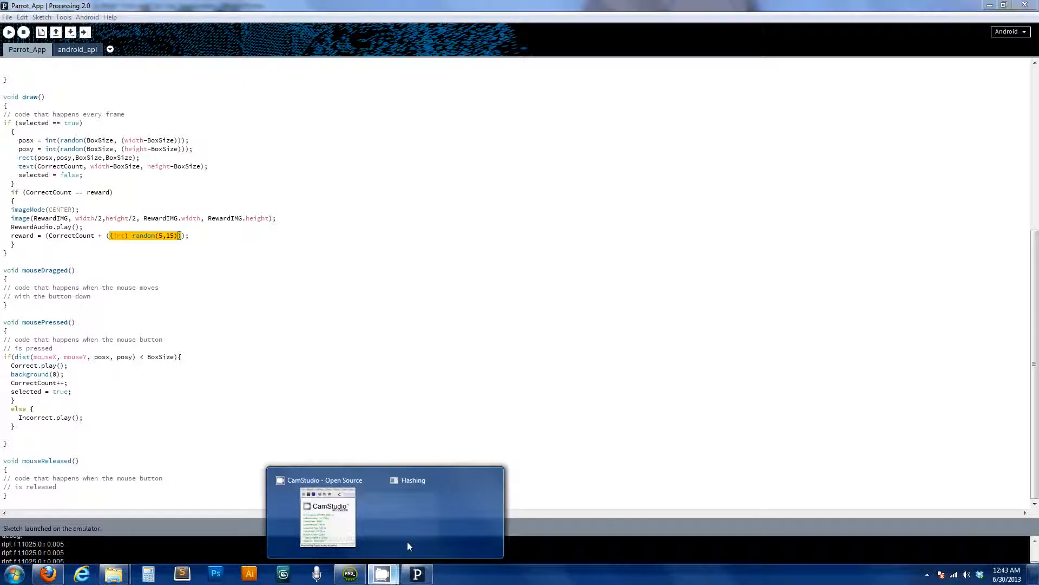
click(325, 517)
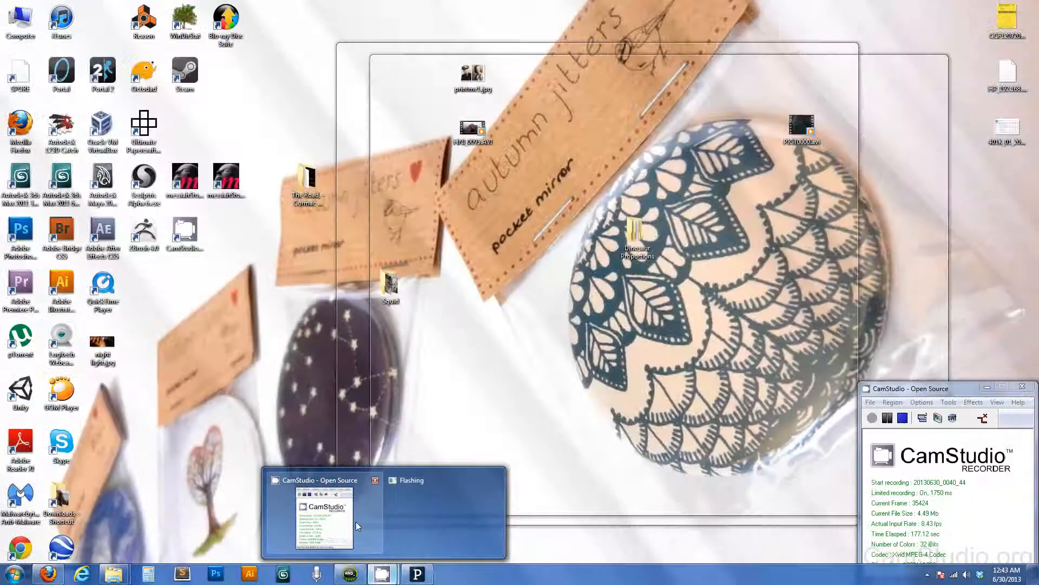